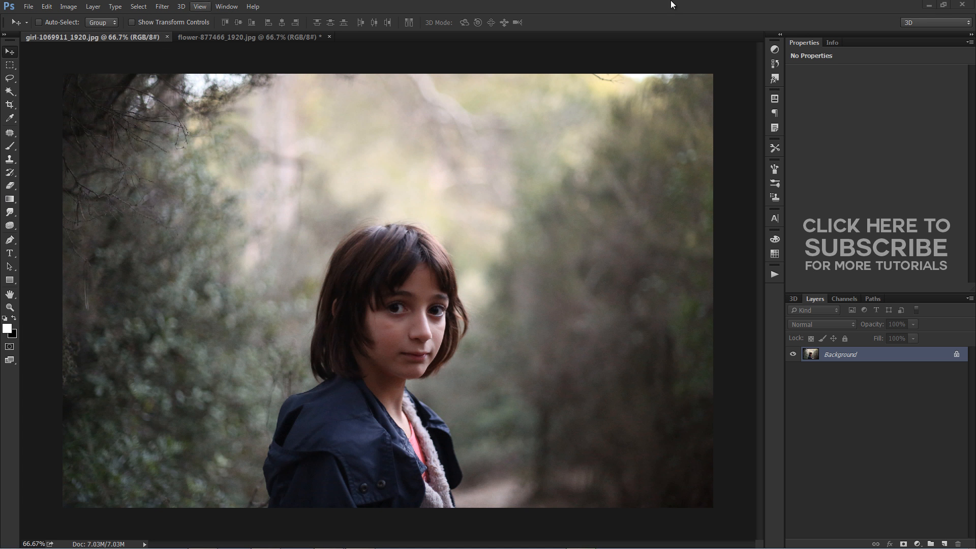
mouse_move(502, 312)
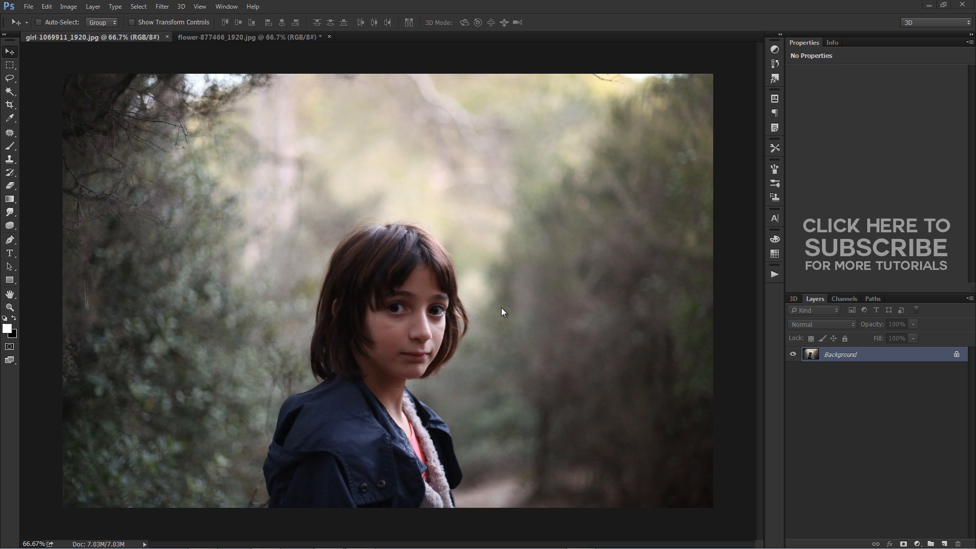
mouse_move(9, 348)
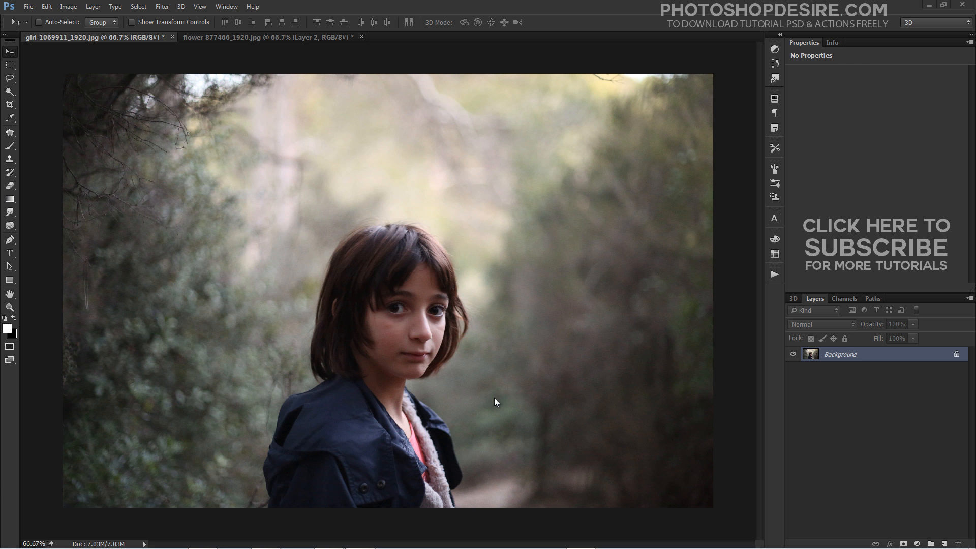
Step: Duplicate the portrait's Background layer via its context menu
right_click(839, 353)
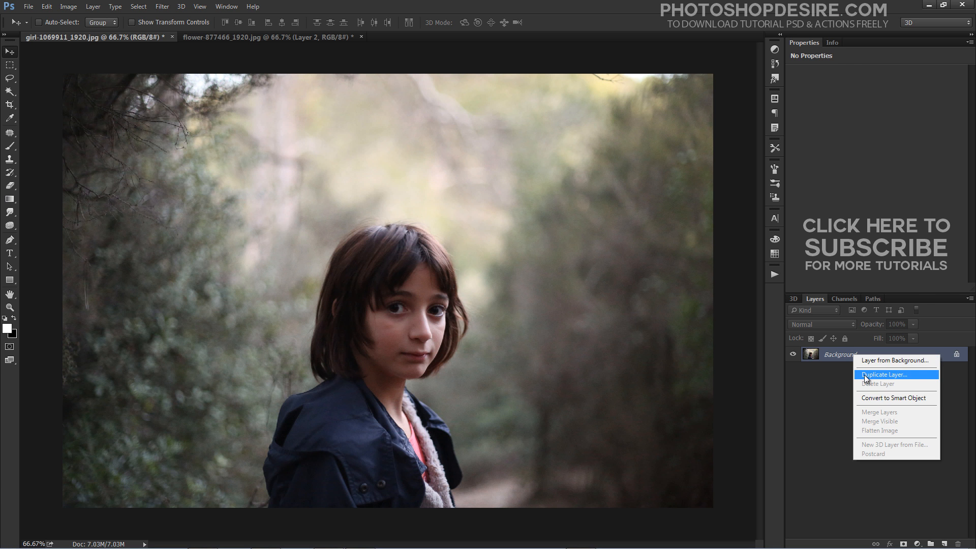
left_click(887, 374)
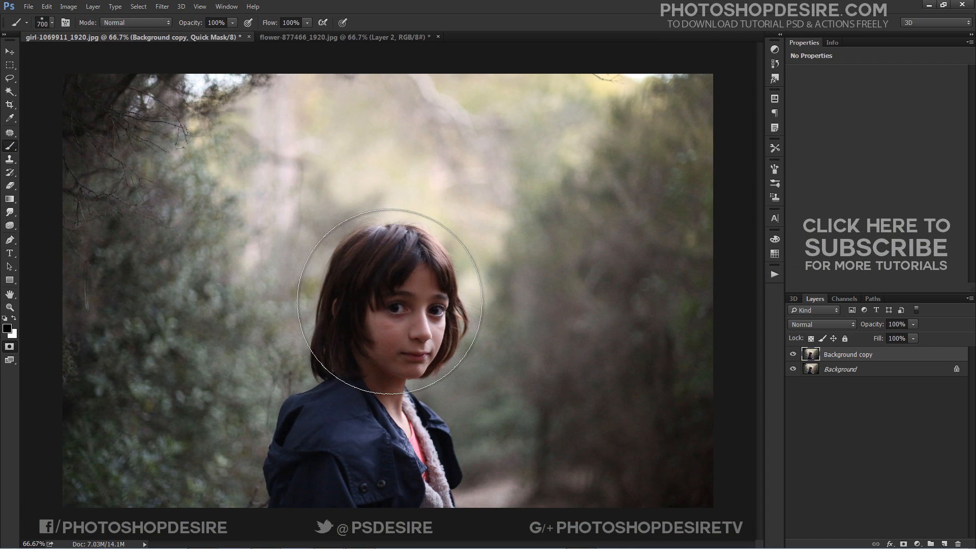
mouse_move(405, 305)
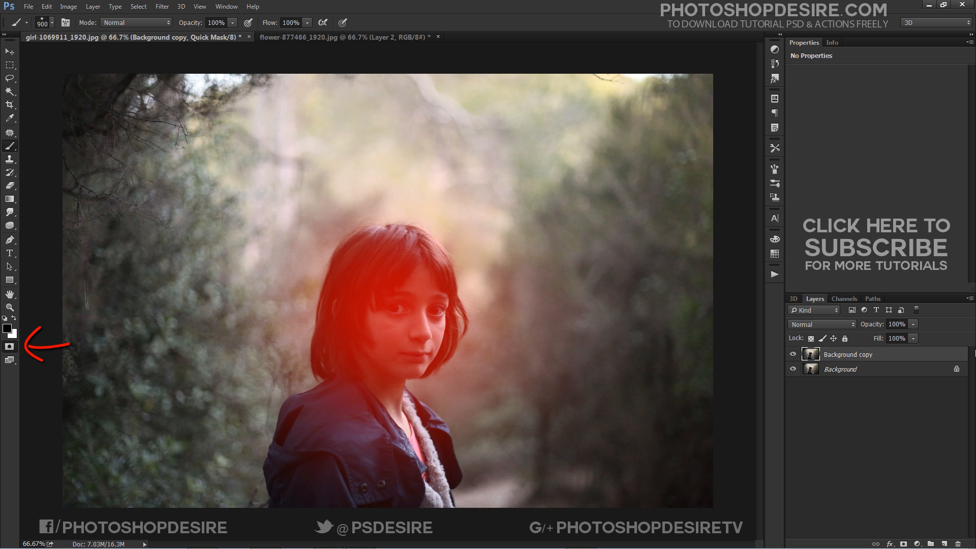
Step: Exit Quick Mask to select everything but the girl's face, then start a blur filter
left_click(9, 346)
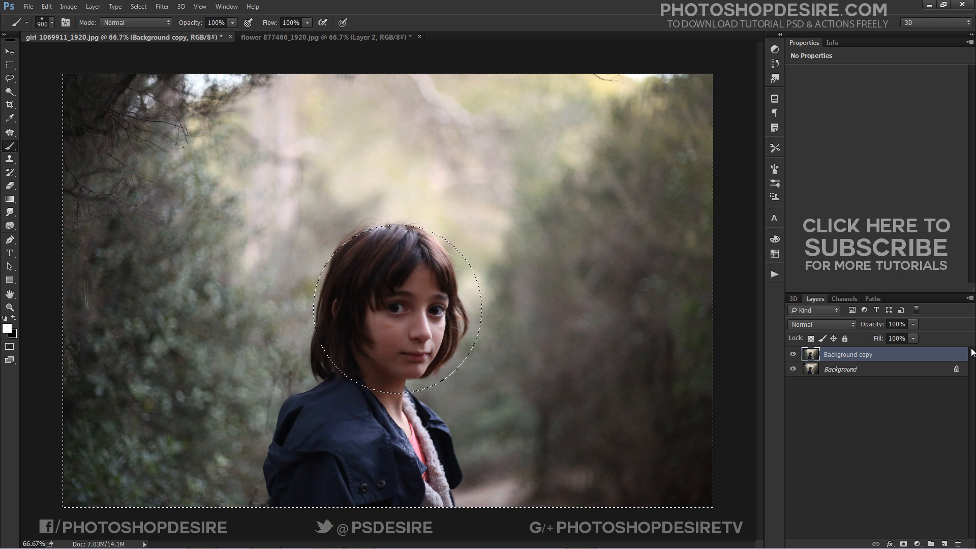
mouse_move(156, 144)
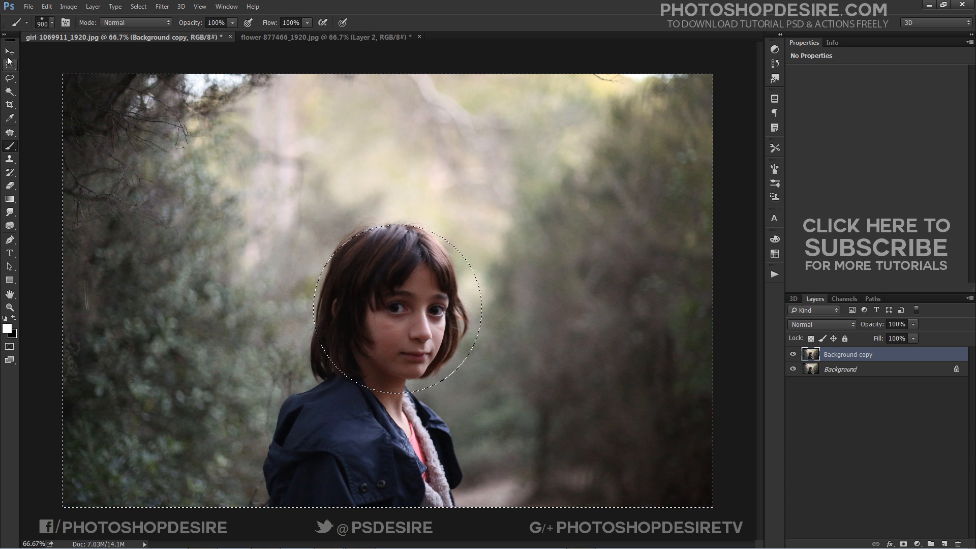
left_click(161, 6)
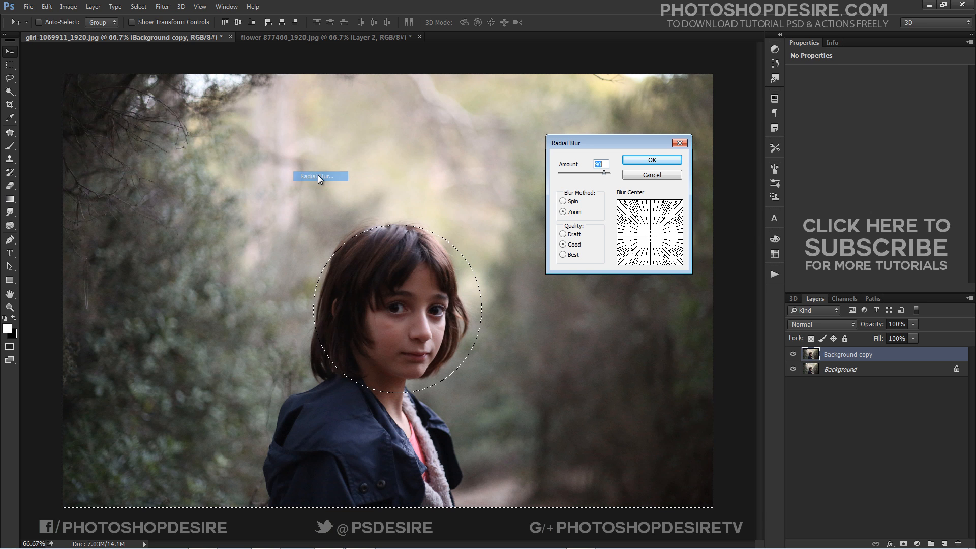
mouse_move(662, 243)
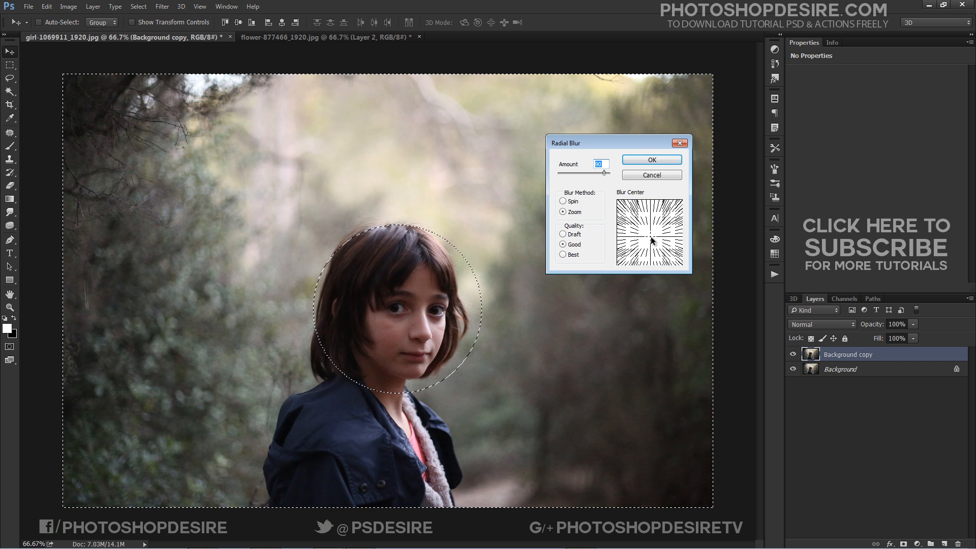
Step: Apply a Zoom radial blur at amount 90 centred on the girl's face
left_click_drag(585, 142, 585, 209)
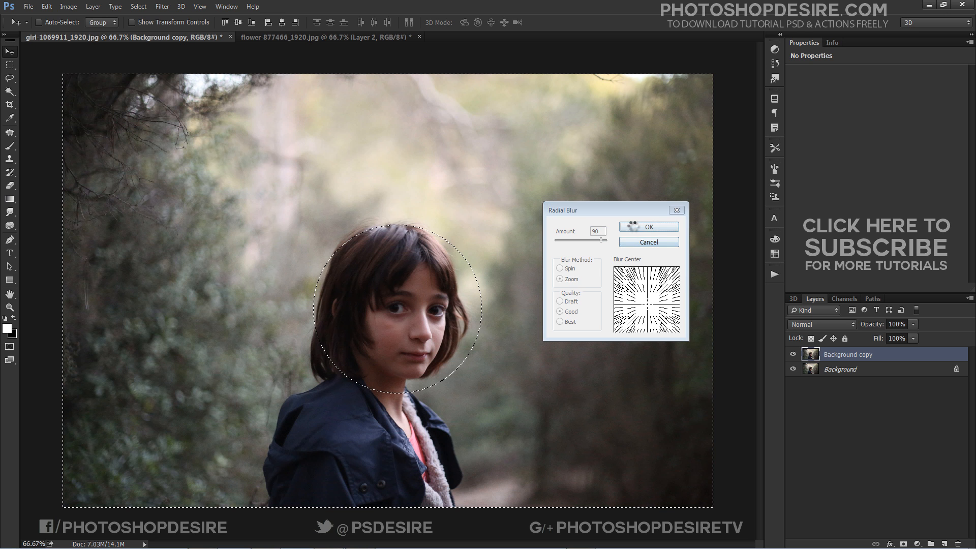
left_click(648, 226)
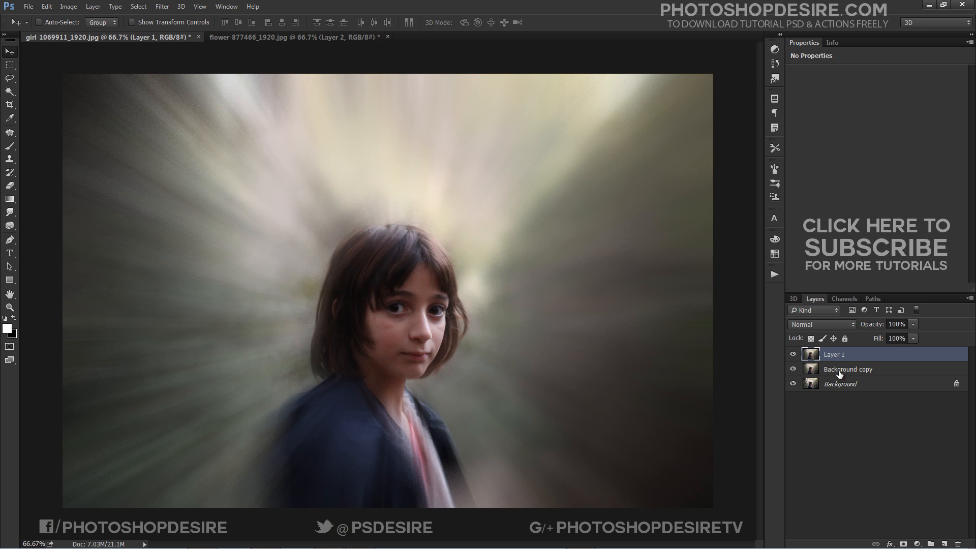
Step: Apply a High Pass filter to the merged copy, giving a grey detail layer
left_click(161, 6)
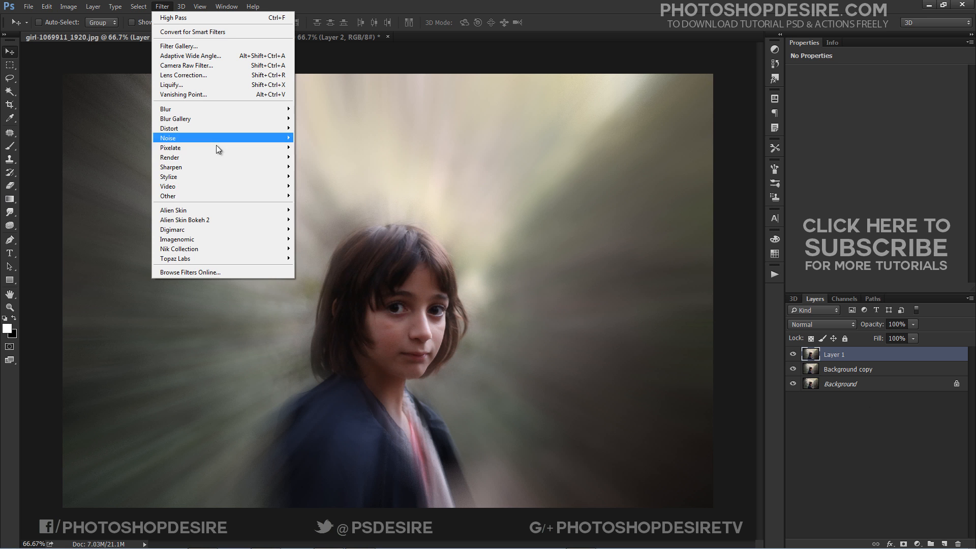
left_click(173, 17)
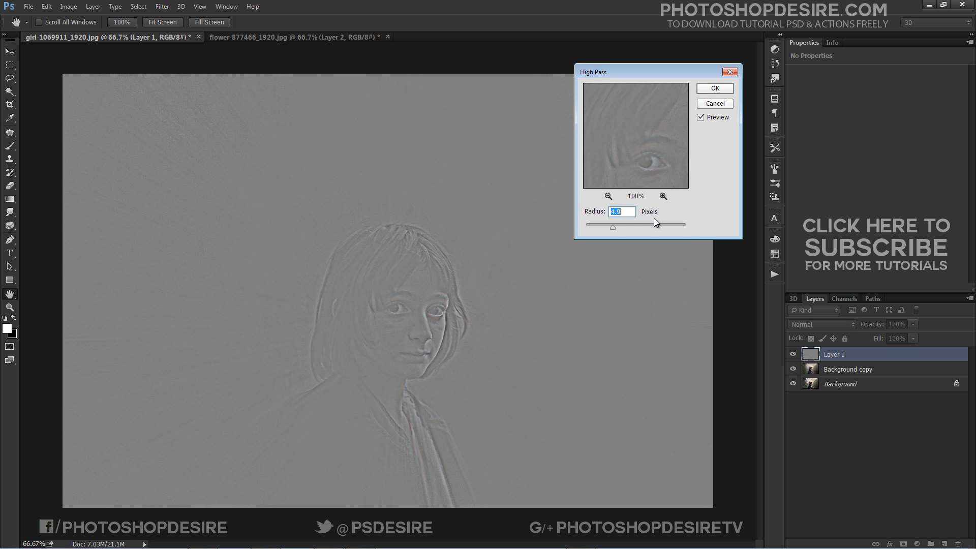
left_click(714, 88)
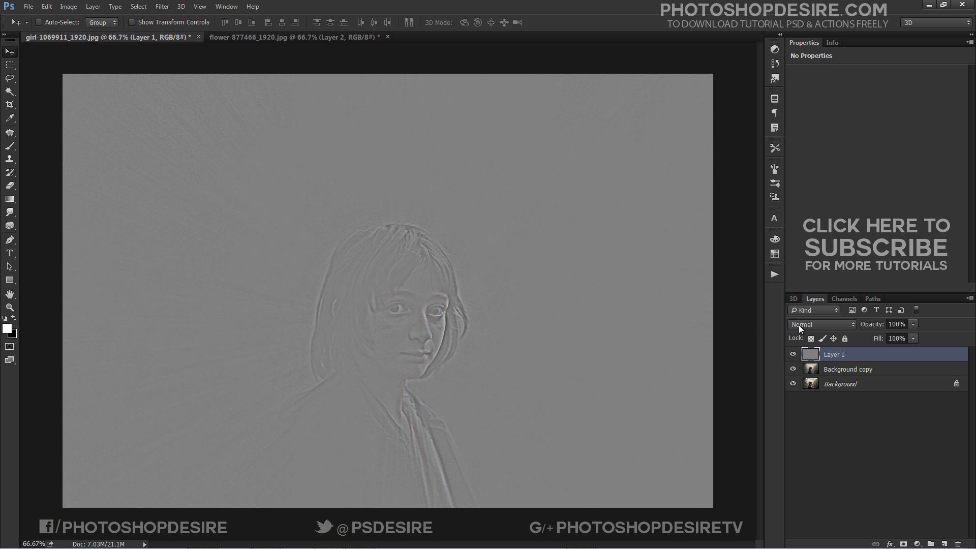
left_click(820, 324)
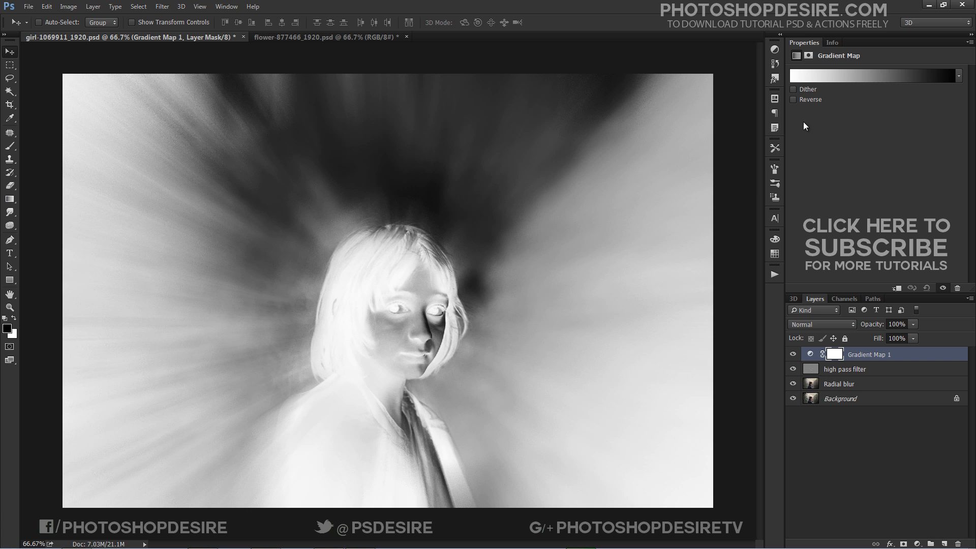
Step: Reverse the Gradient Map and set its gradient to the Orange, Blue preset
left_click(794, 100)
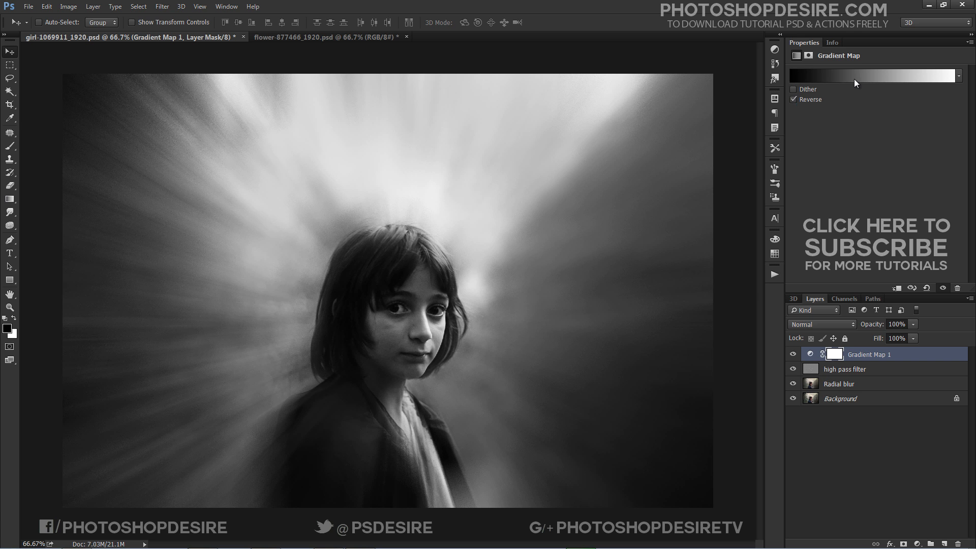
left_click(873, 75)
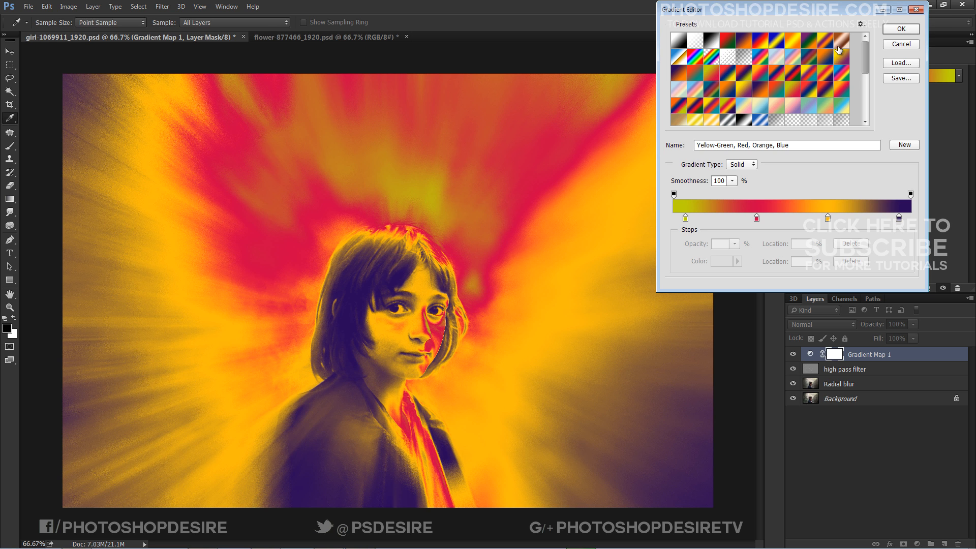
left_click(717, 77)
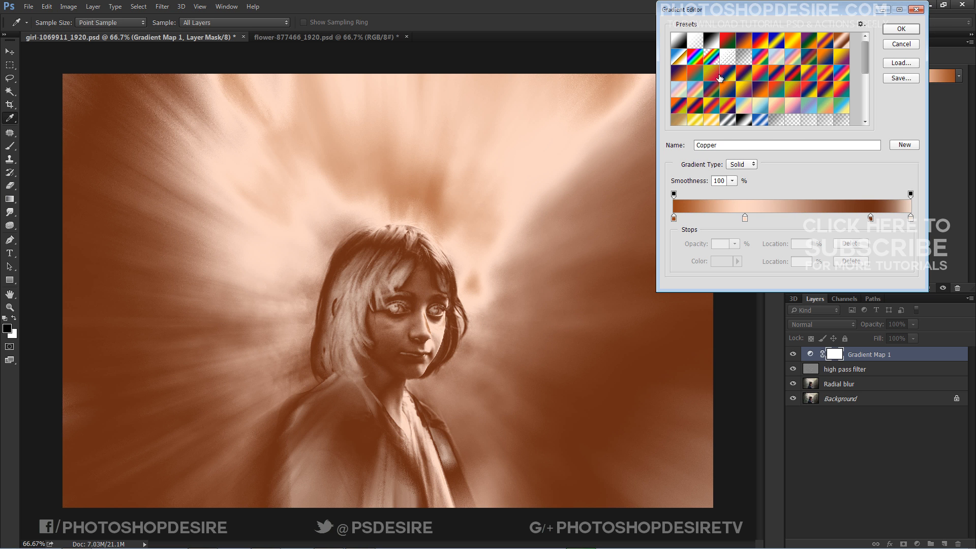
left_click(713, 62)
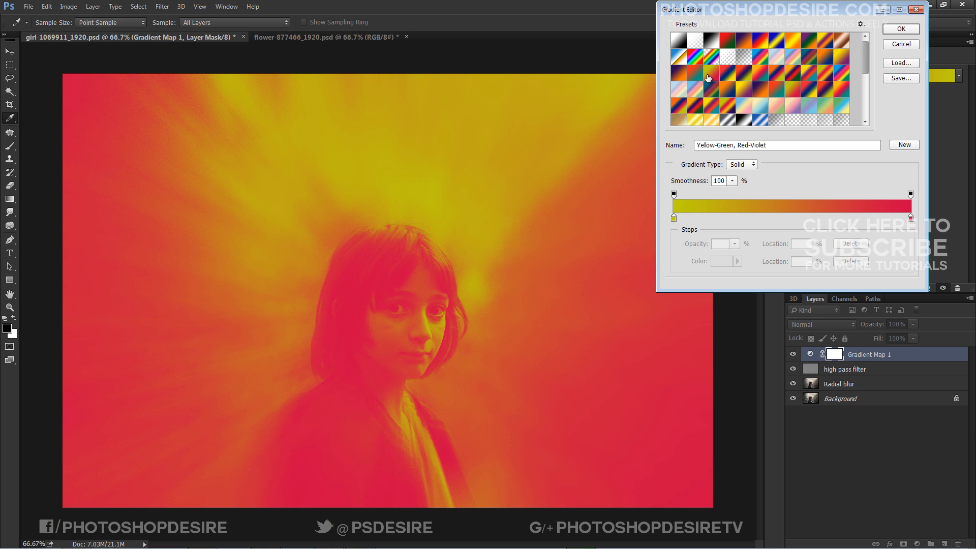
left_click(730, 94)
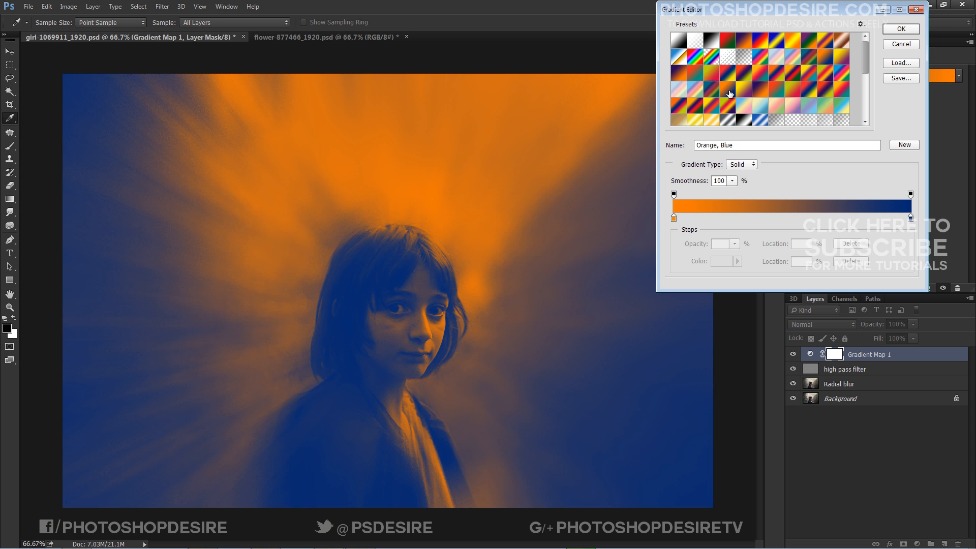
left_click(900, 29)
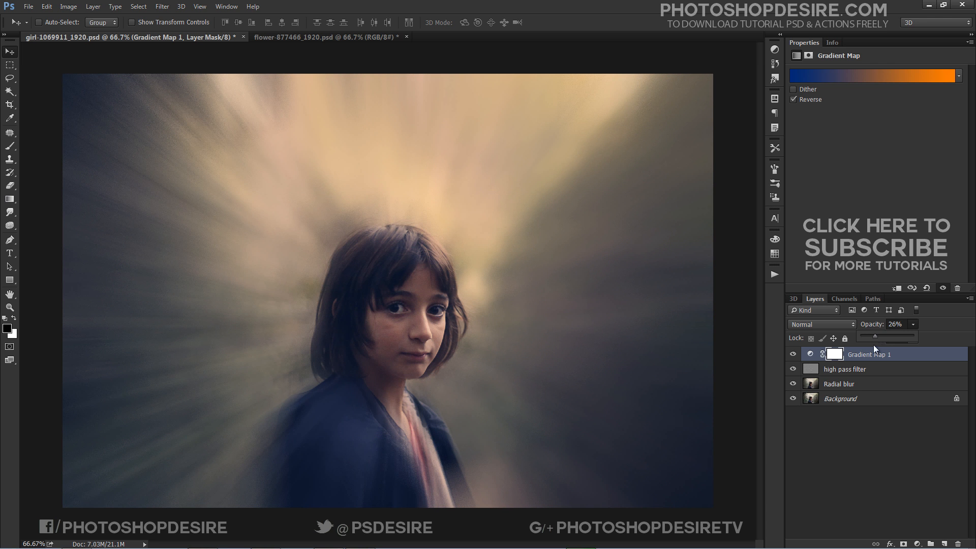
Step: Lower Gradient Map 1 opacity to 26% and switch to the flower-crown document
left_click(793, 353)
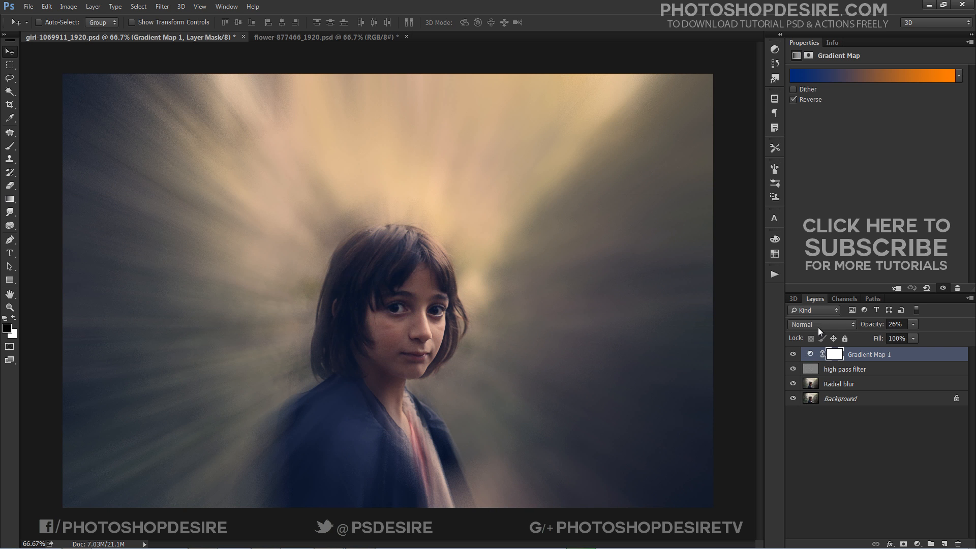
left_click(818, 325)
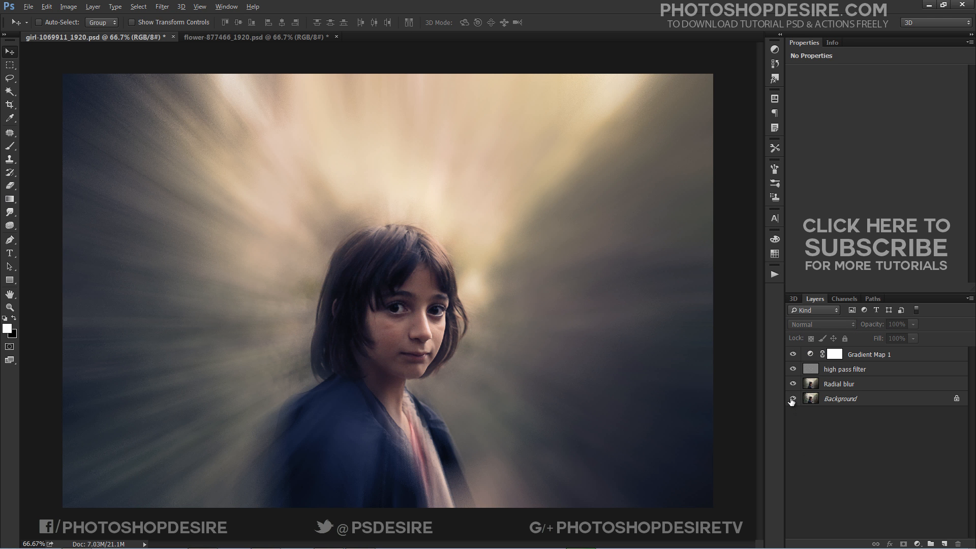
left_click(793, 401)
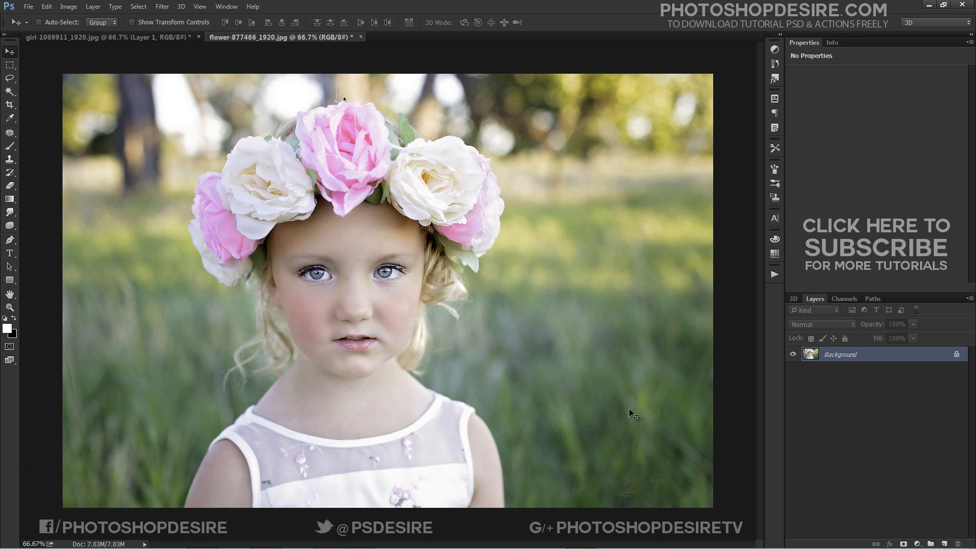
mouse_move(473, 292)
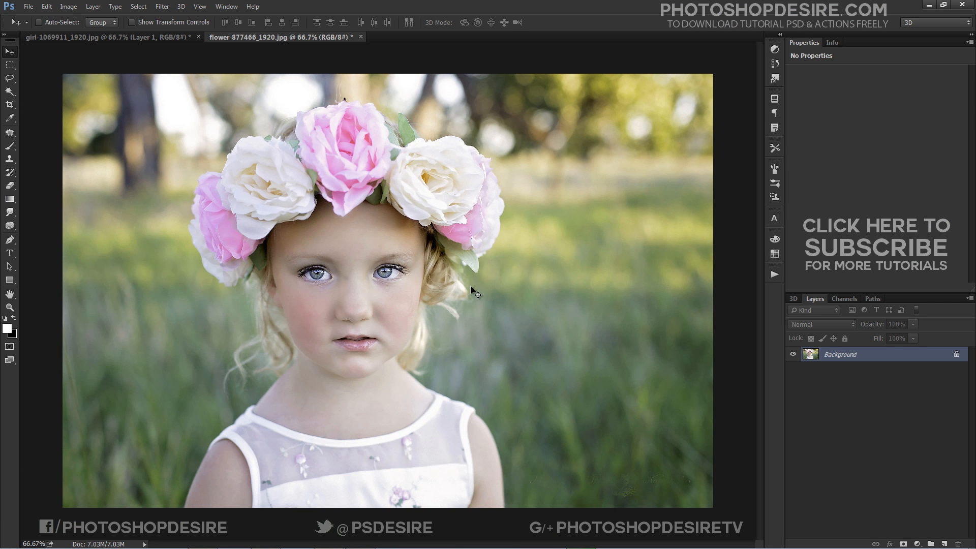